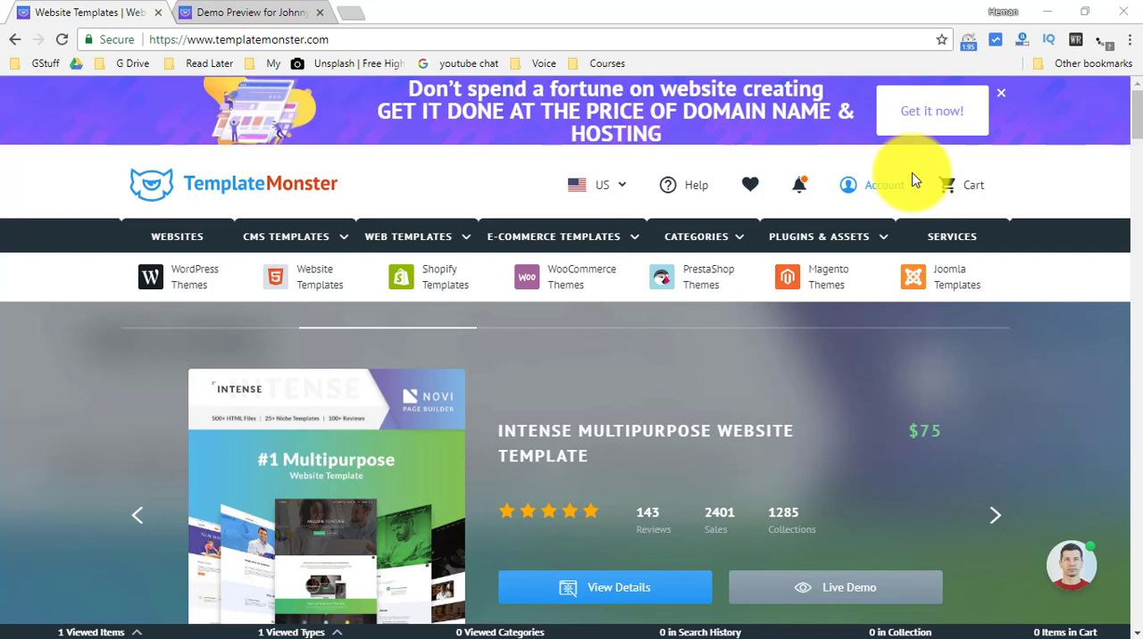
pyautogui.moveTo(113, 325)
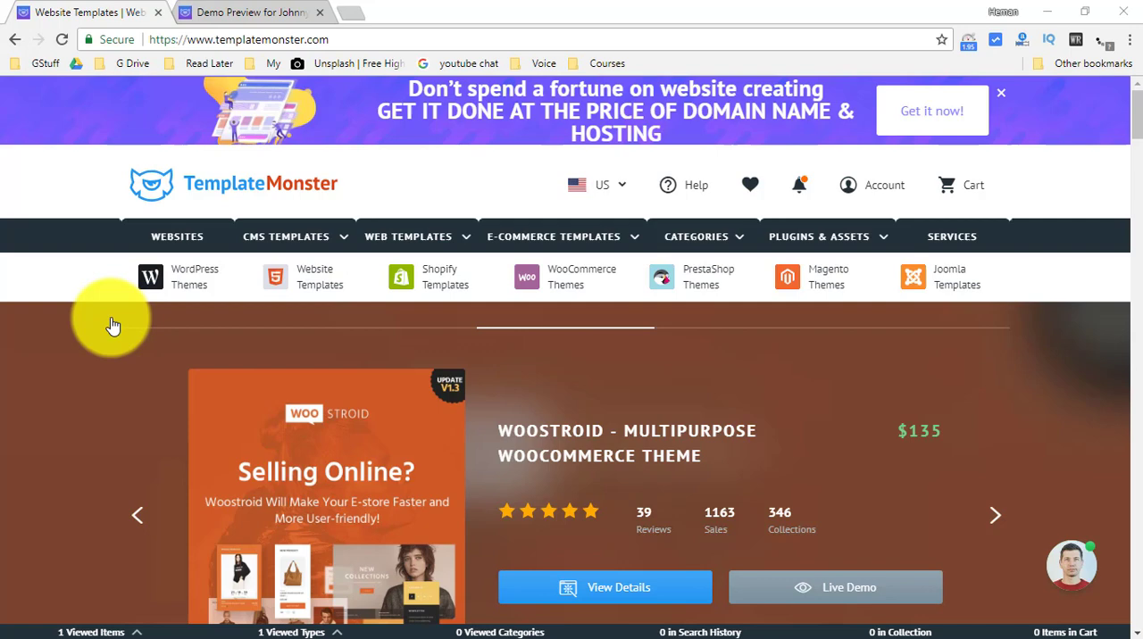
# - Scroll down through the TemplateMonster homepage sections before returning to the top banner
pyautogui.scroll(-3)
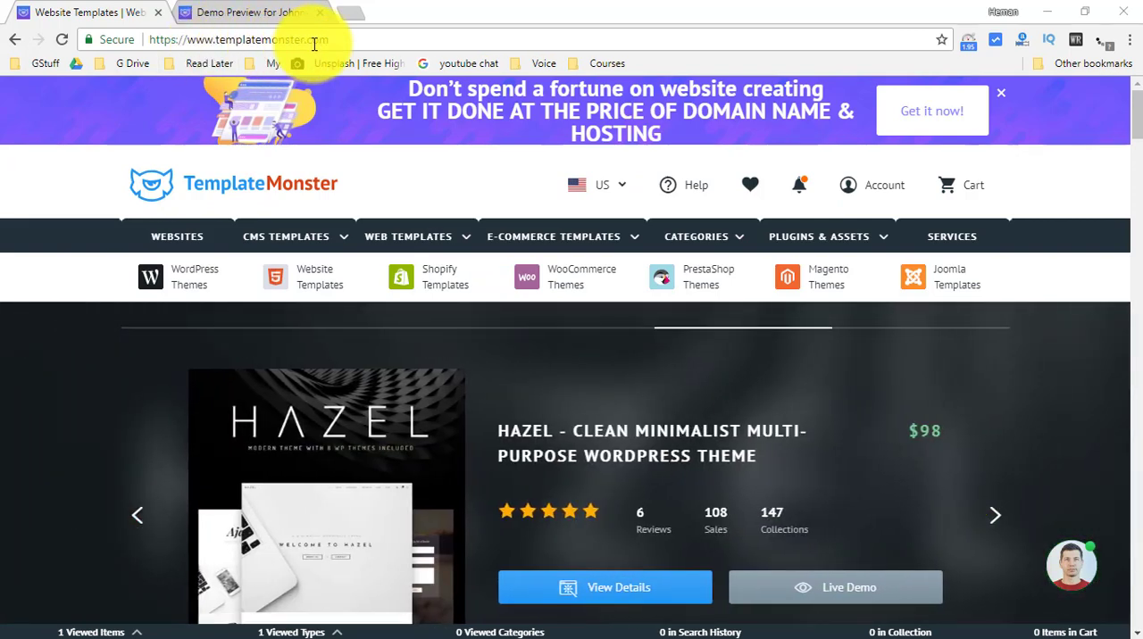
pyautogui.moveTo(268, 369)
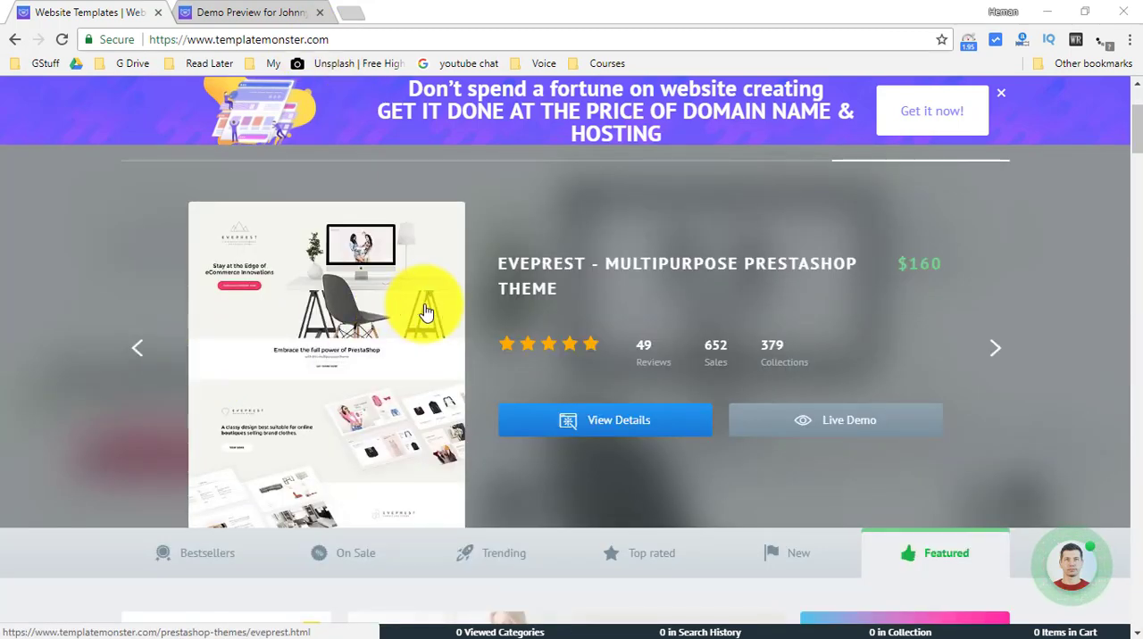
pyautogui.scroll(-3)
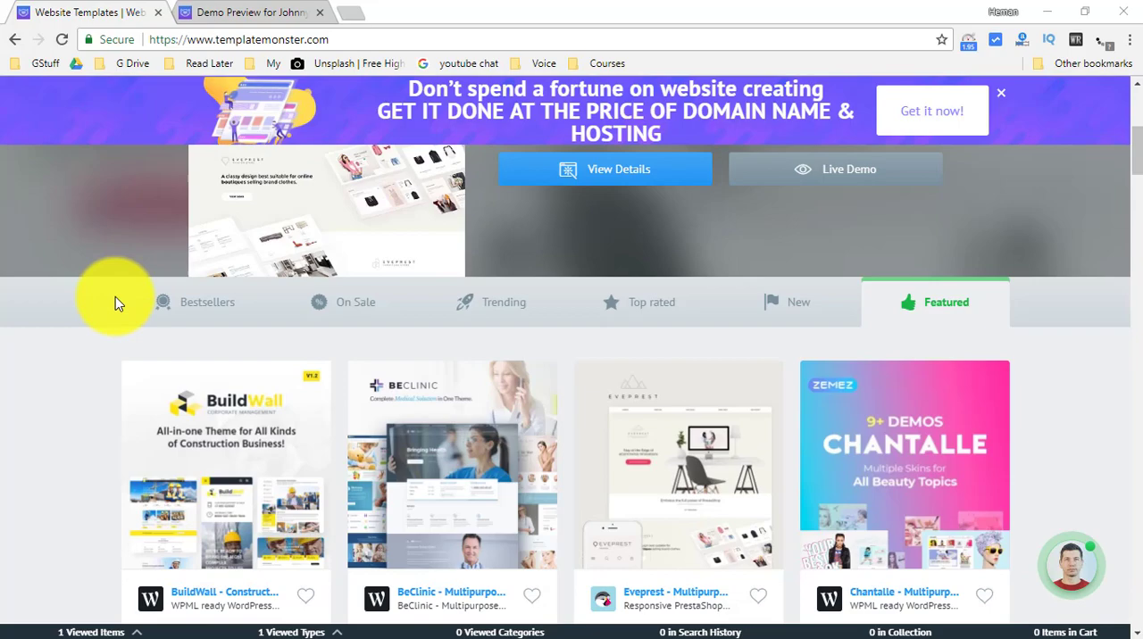
pyautogui.scroll(-3)
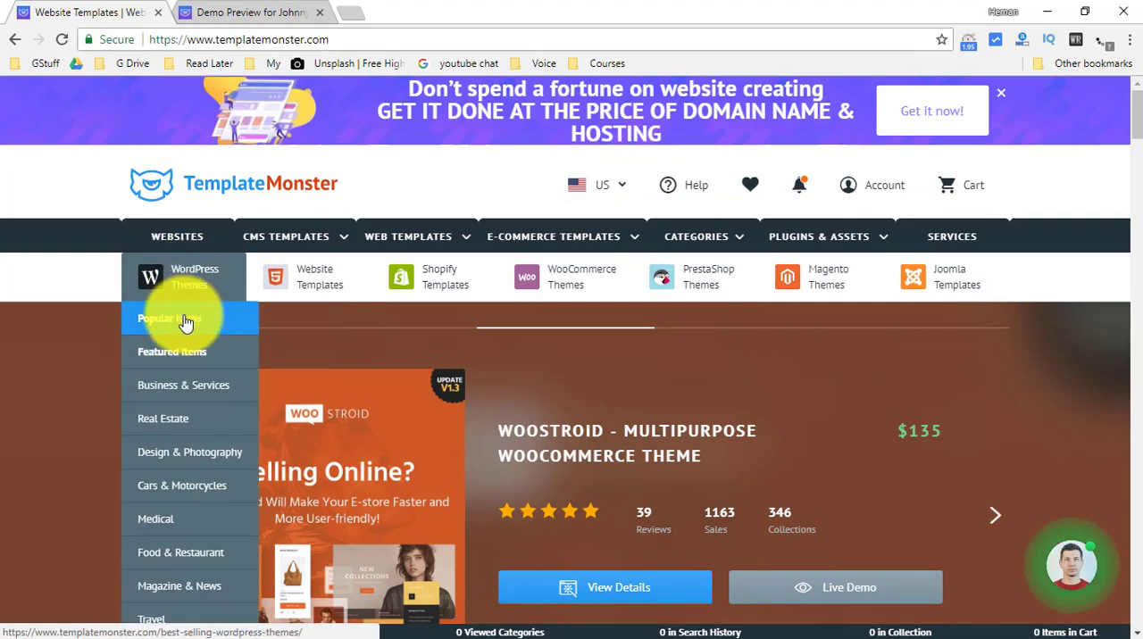
# - Go to the Popular best-selling WordPress themes and scroll to the JohnnyGo card
pyautogui.click(185, 319)
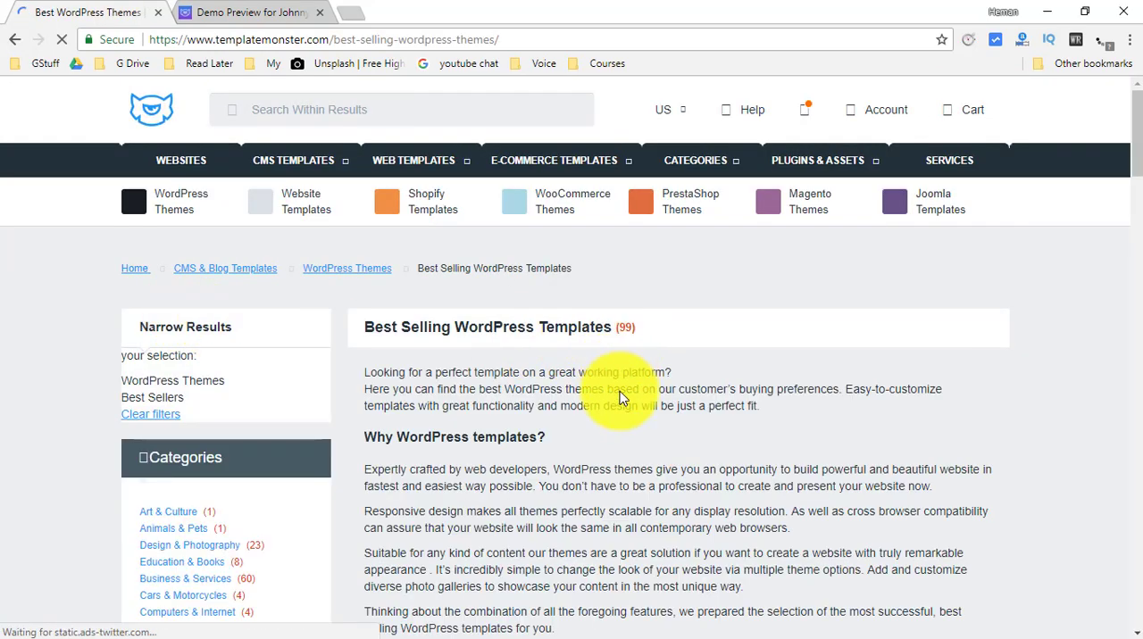
pyautogui.scroll(-3)
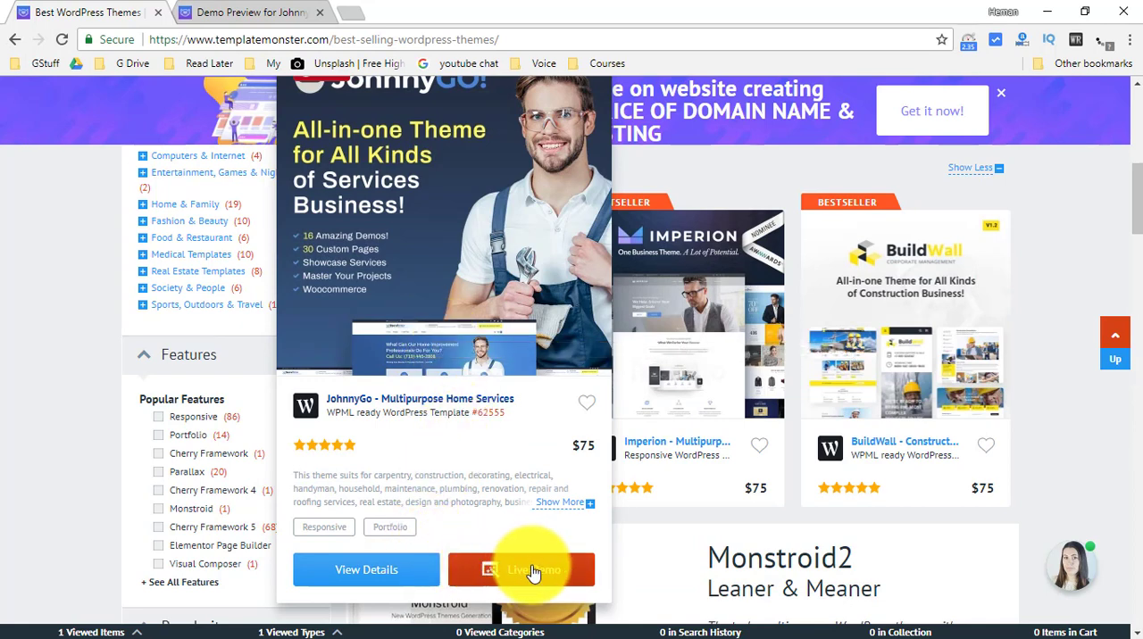
# - Launch JohnnyGo's Live Demo preview and browse to its Amazing Demos section
pyautogui.click(535, 569)
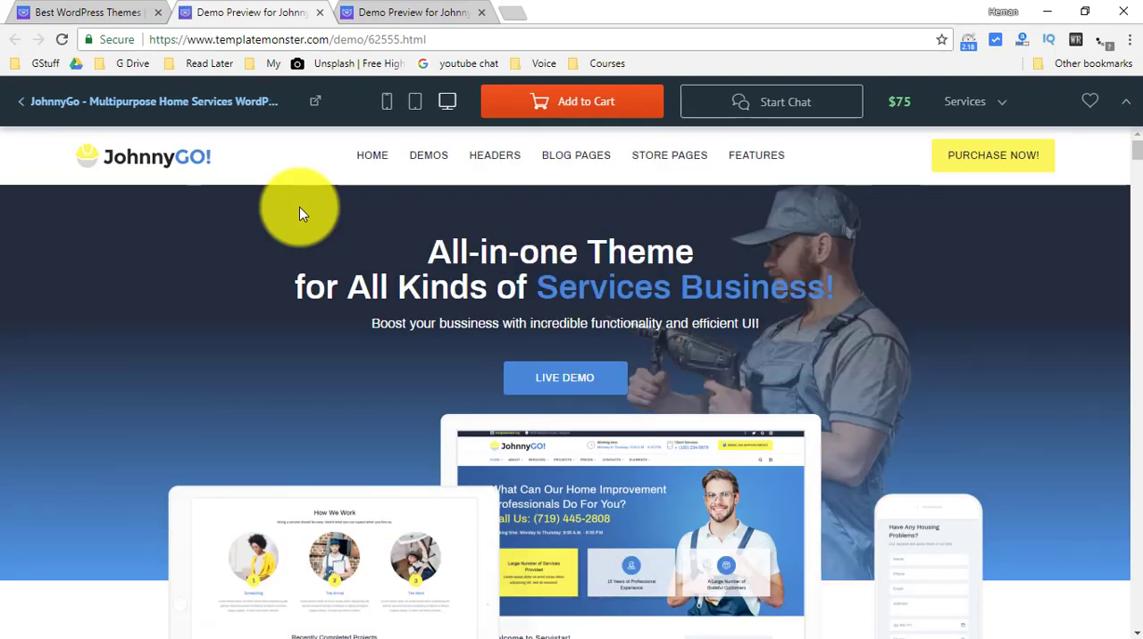
pyautogui.scroll(-3)
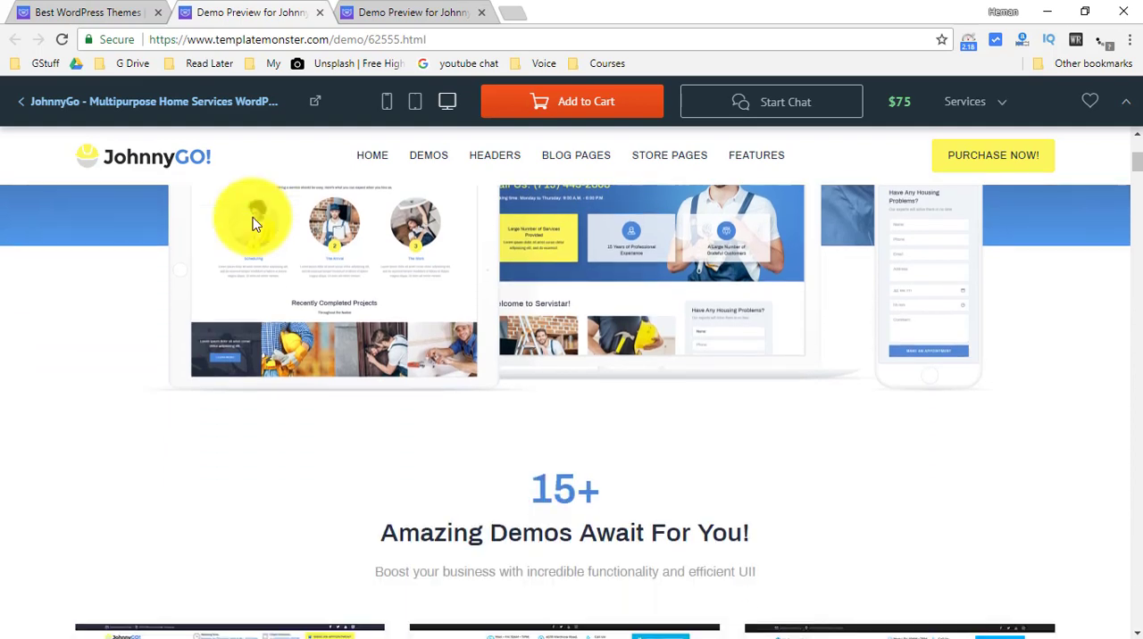
pyautogui.scroll(-3)
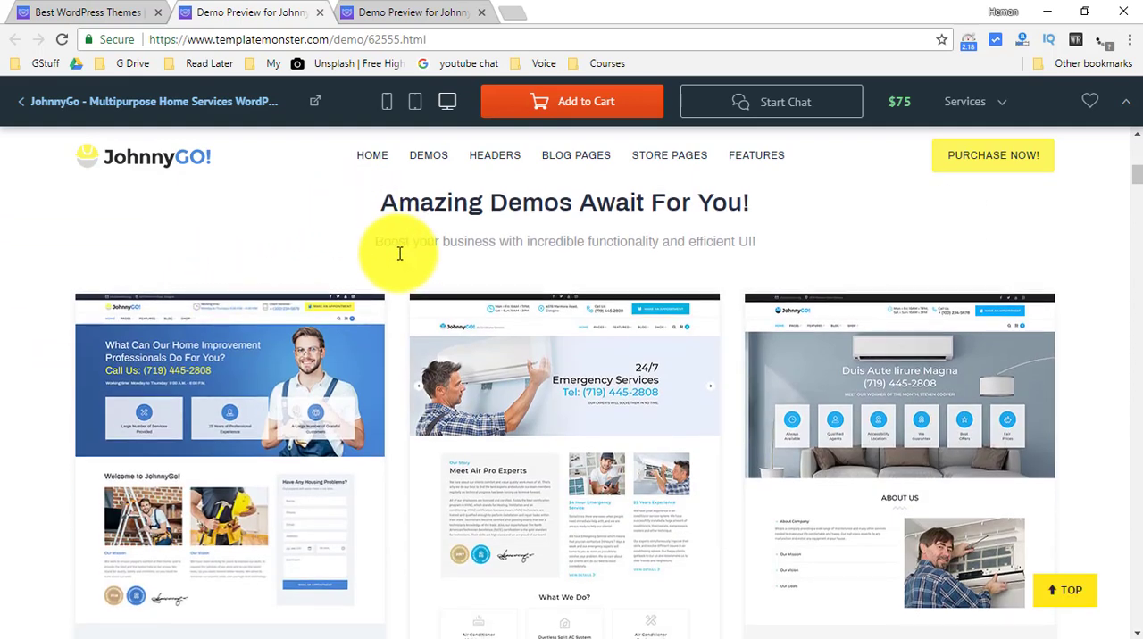
pyautogui.click(972, 101)
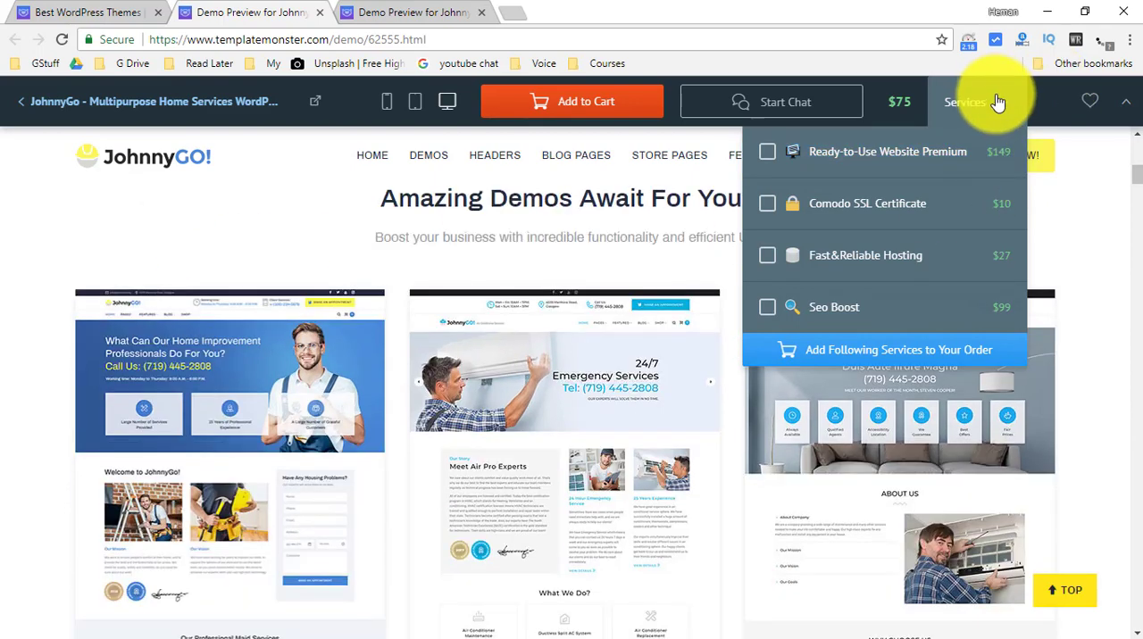
# - Scroll the JohnnyGo demos grid down to the Landscape, Moving and Painter thumbnails
pyautogui.scroll(-3)
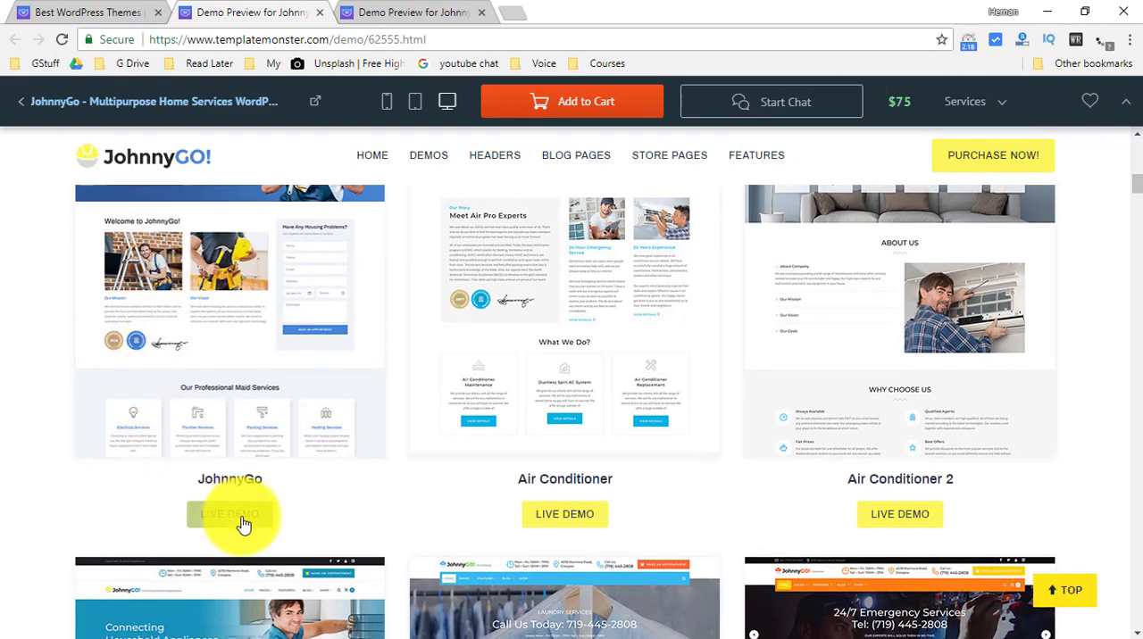
pyautogui.moveTo(232, 369)
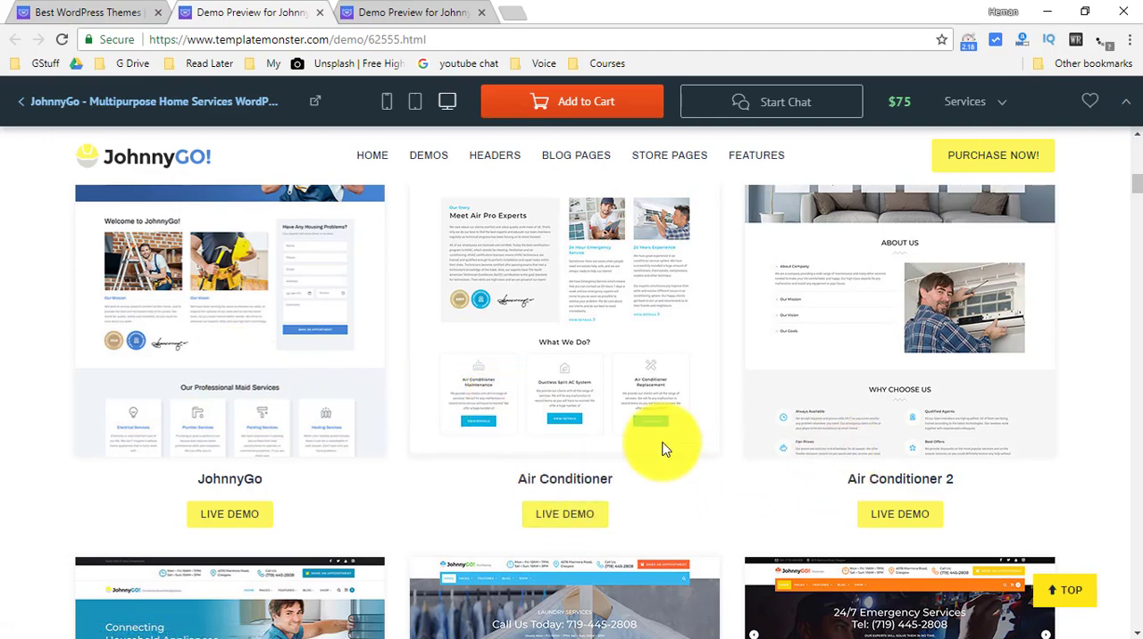
pyautogui.scroll(-3)
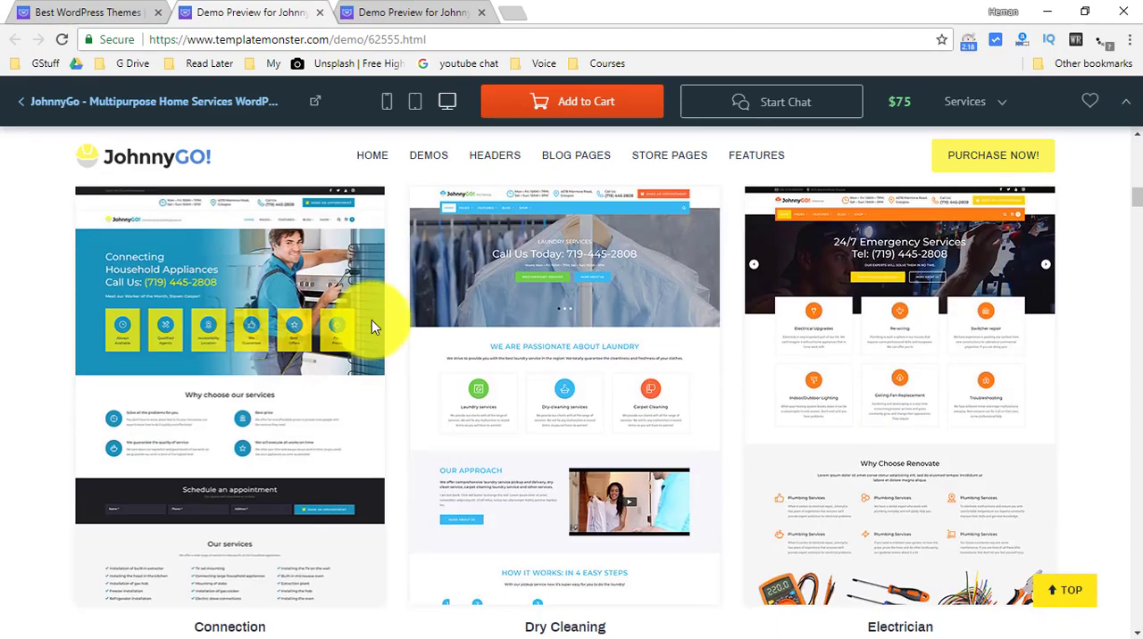
pyautogui.scroll(-3)
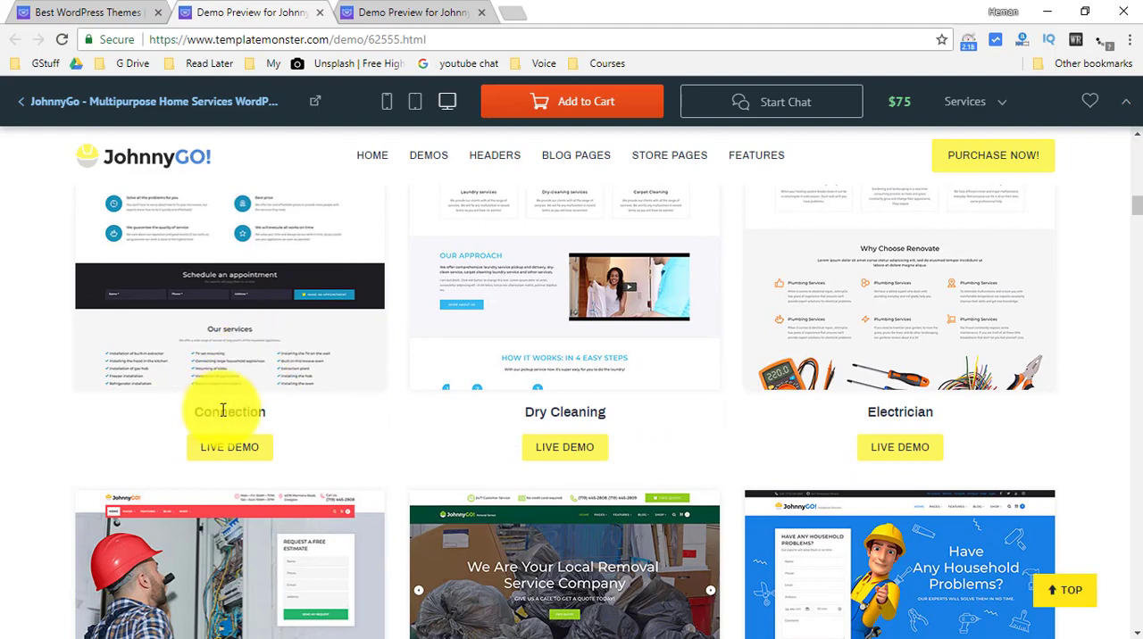
pyautogui.scroll(-3)
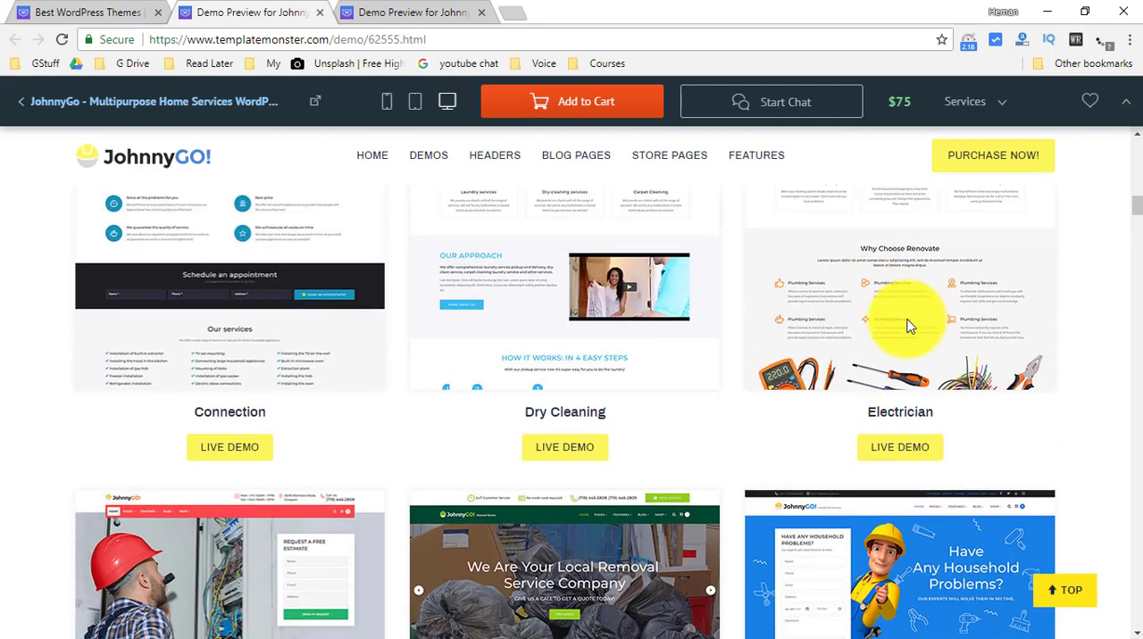
pyautogui.scroll(-3)
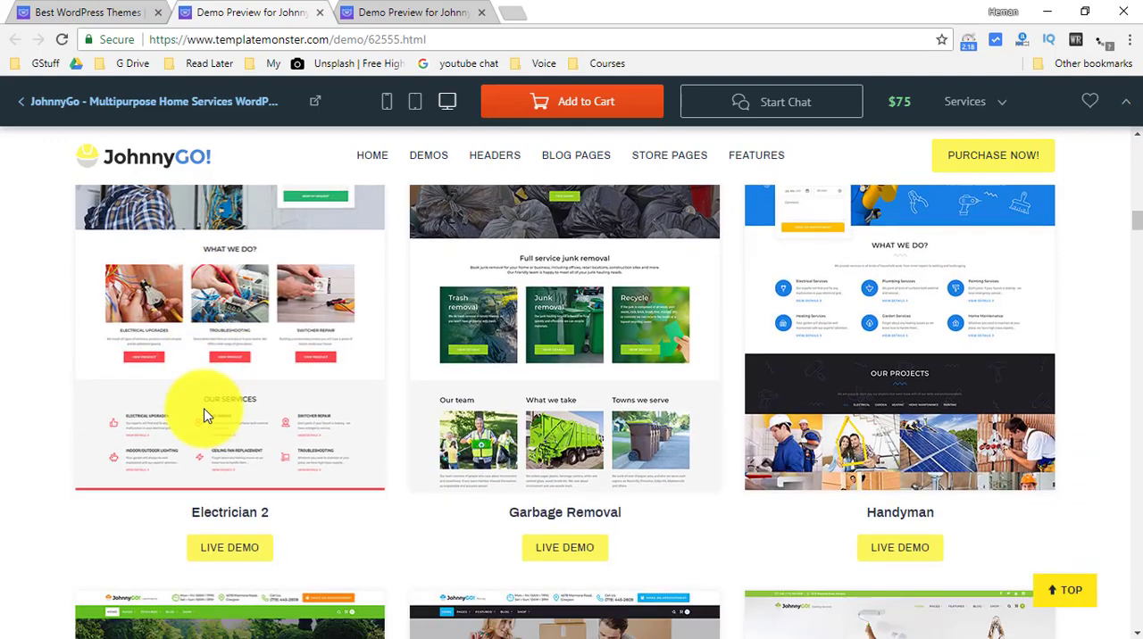
pyautogui.moveTo(926, 455)
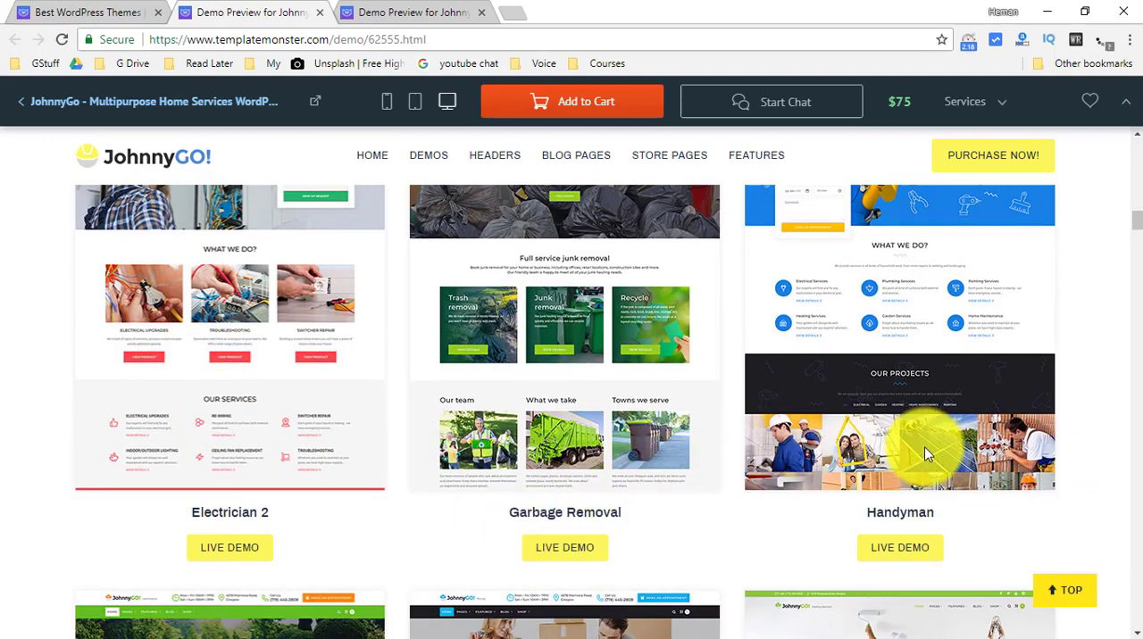
pyautogui.scroll(-3)
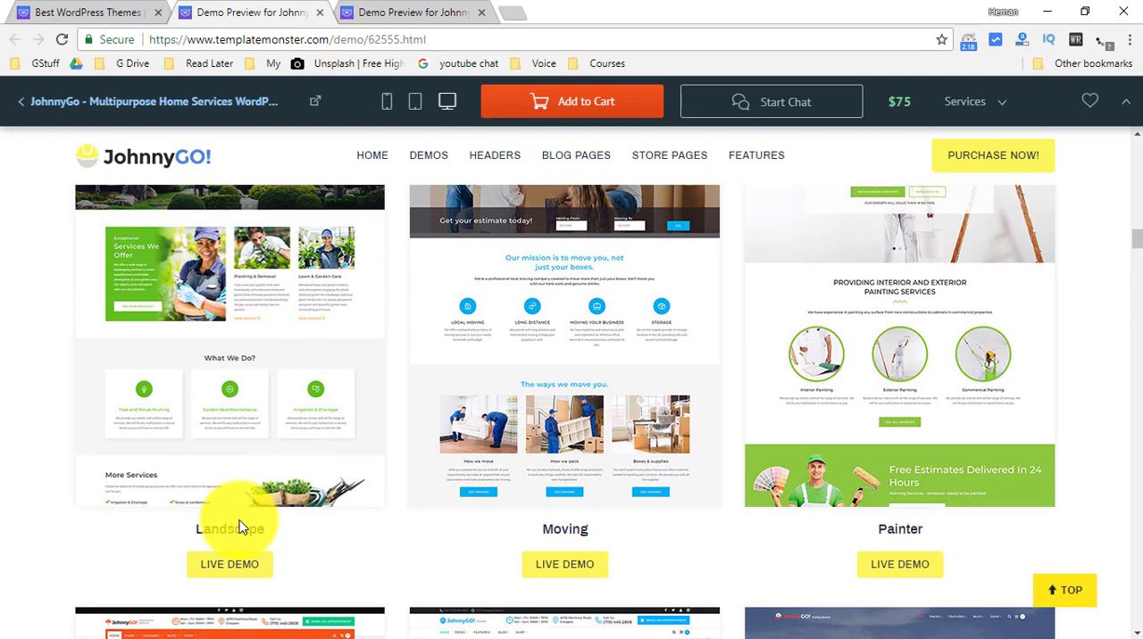
pyautogui.scroll(-3)
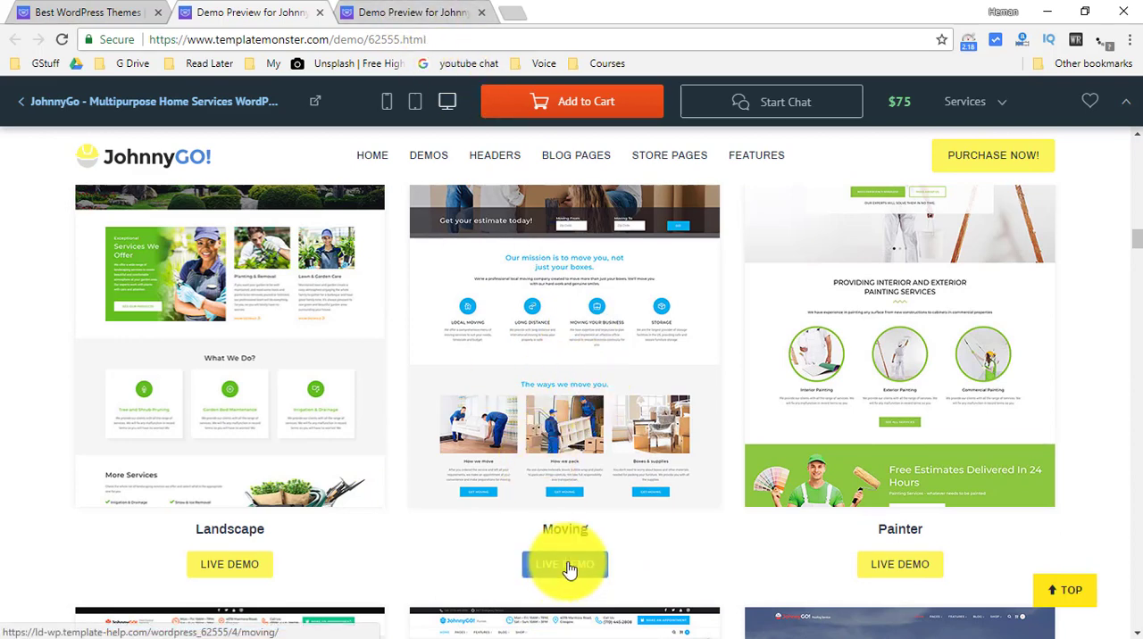
# - Launch the Moving demo's live preview and scroll past its homepage slider
pyautogui.click(564, 565)
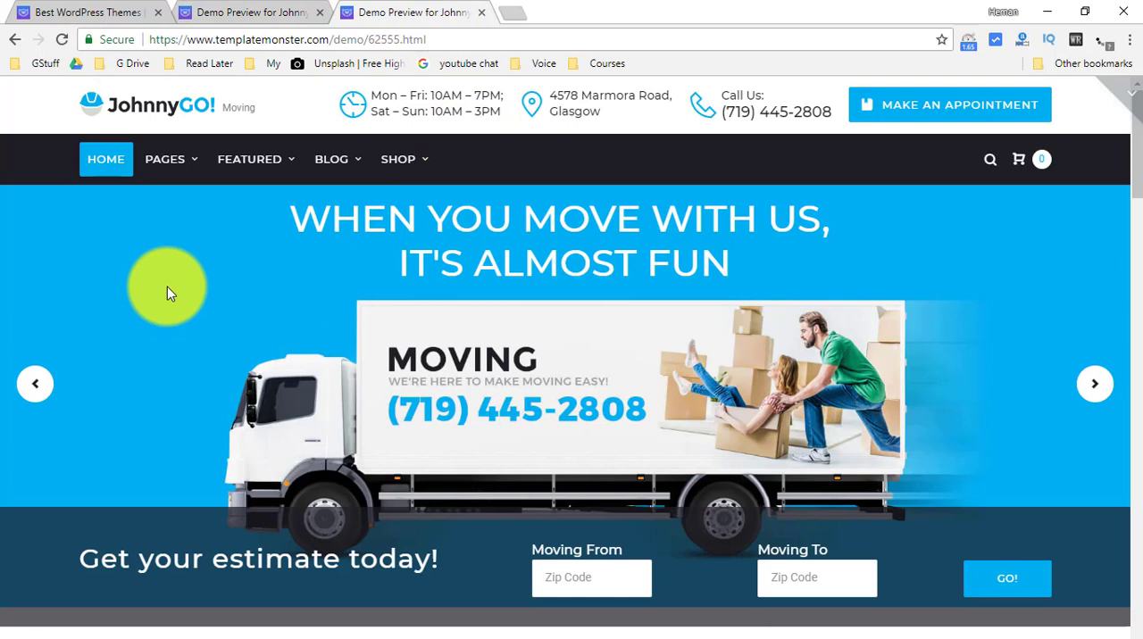
pyautogui.moveTo(221, 203)
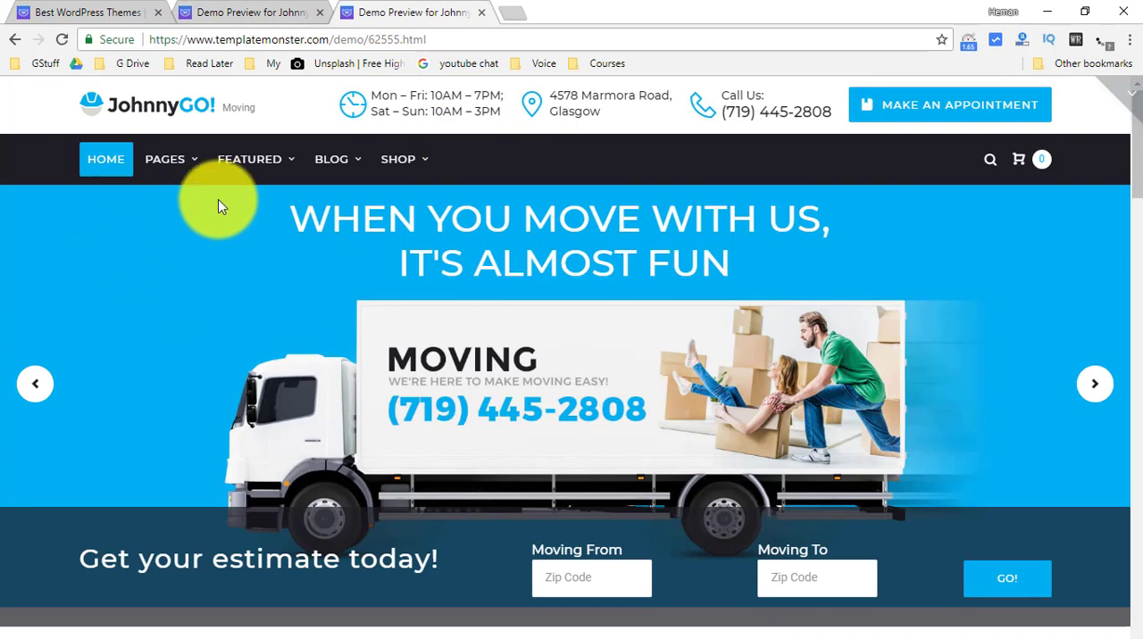
pyautogui.moveTo(260, 221)
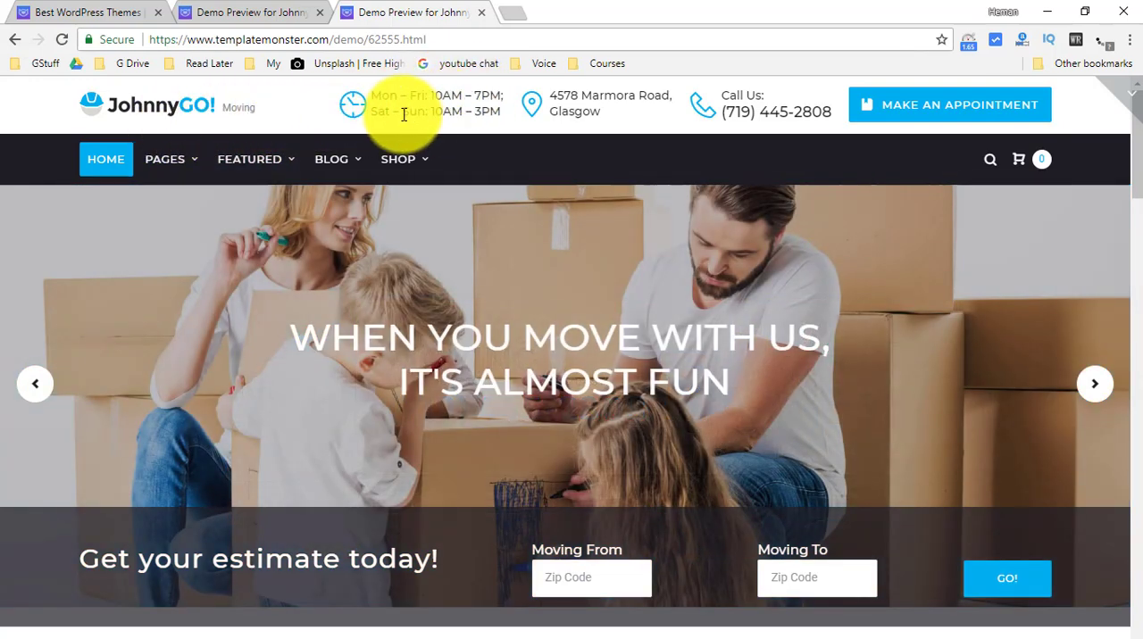
pyautogui.moveTo(795, 116)
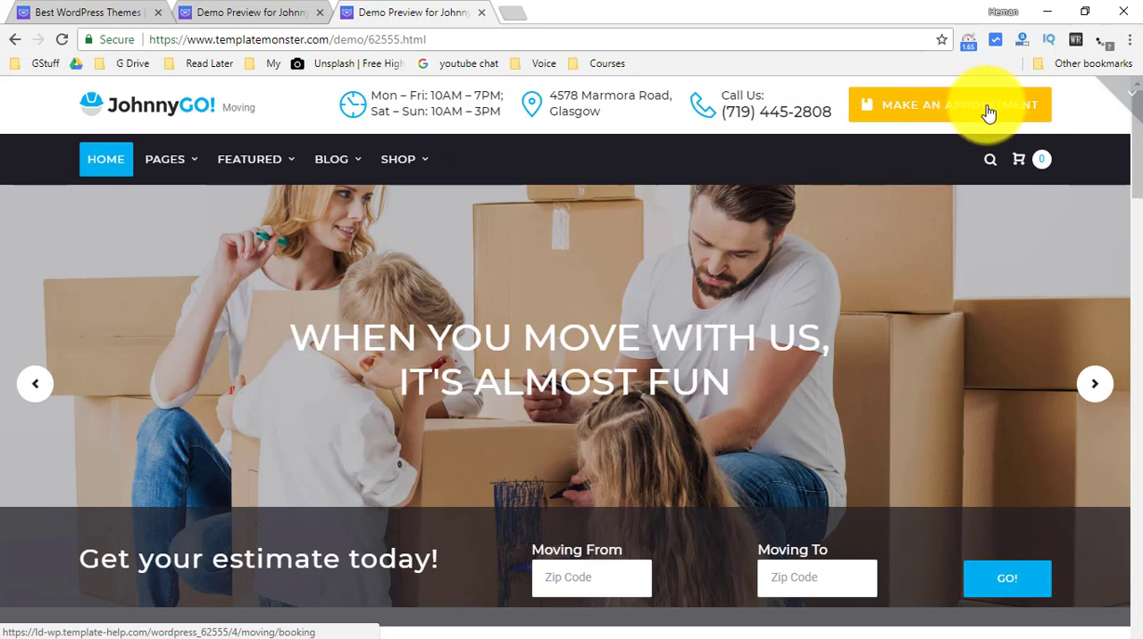
pyautogui.moveTo(770, 144)
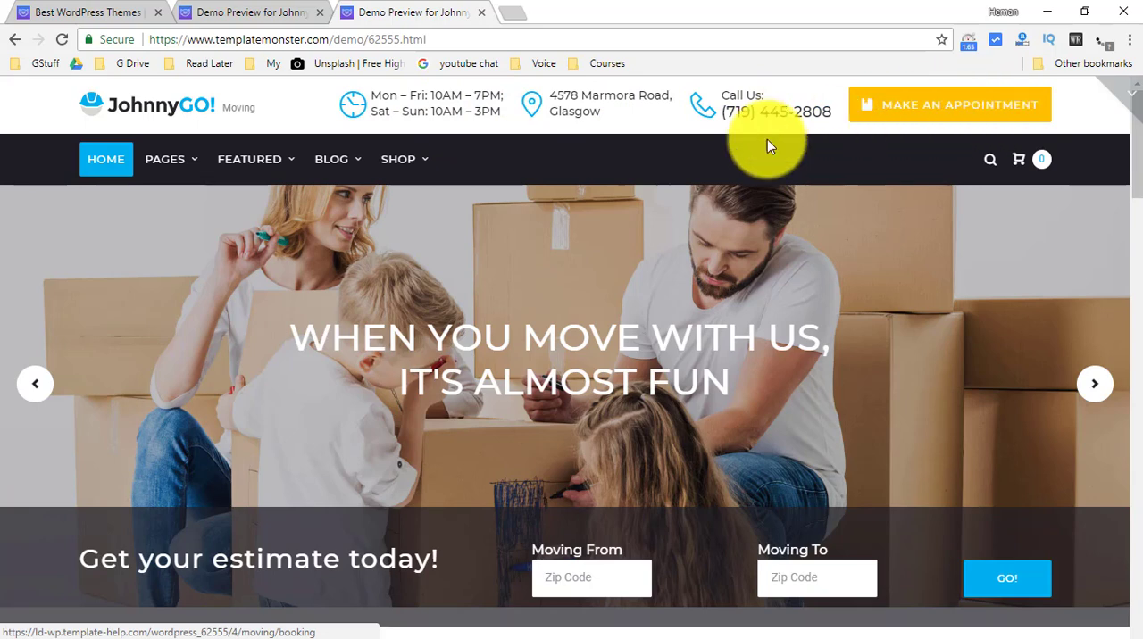
pyautogui.scroll(-3)
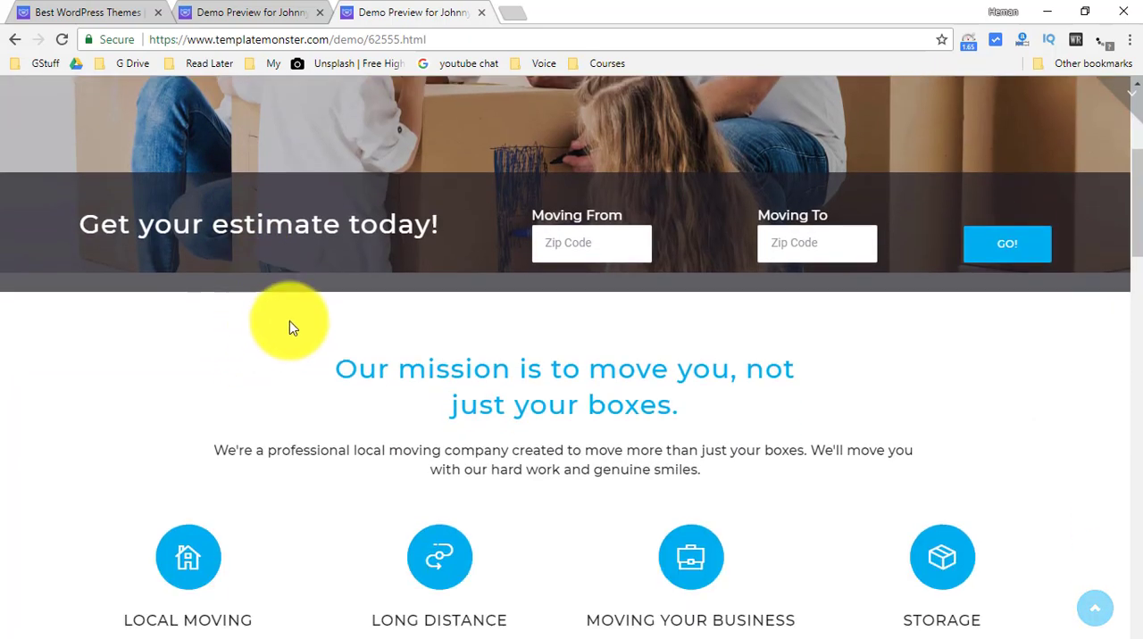
pyautogui.click(582, 244)
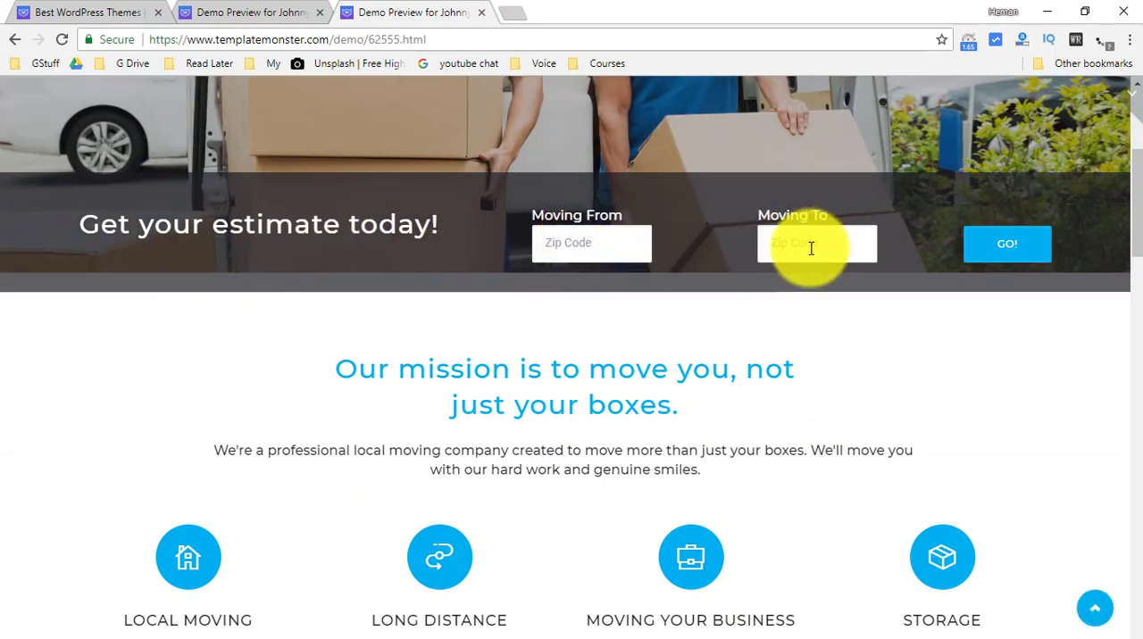
pyautogui.moveTo(1003, 256)
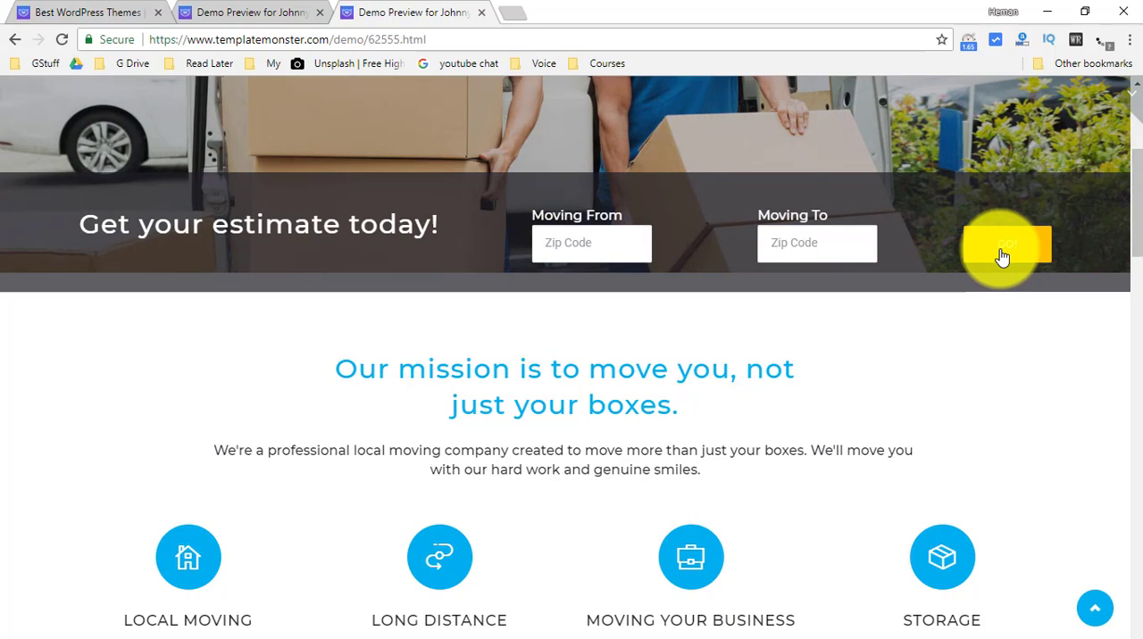
pyautogui.scroll(-3)
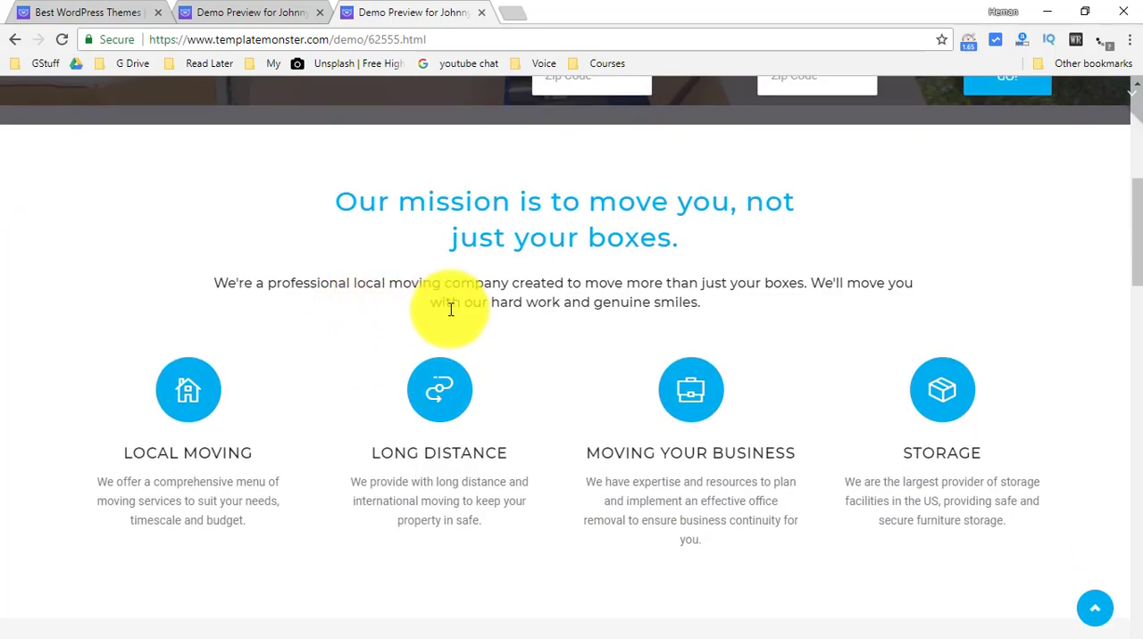
pyautogui.scroll(-3)
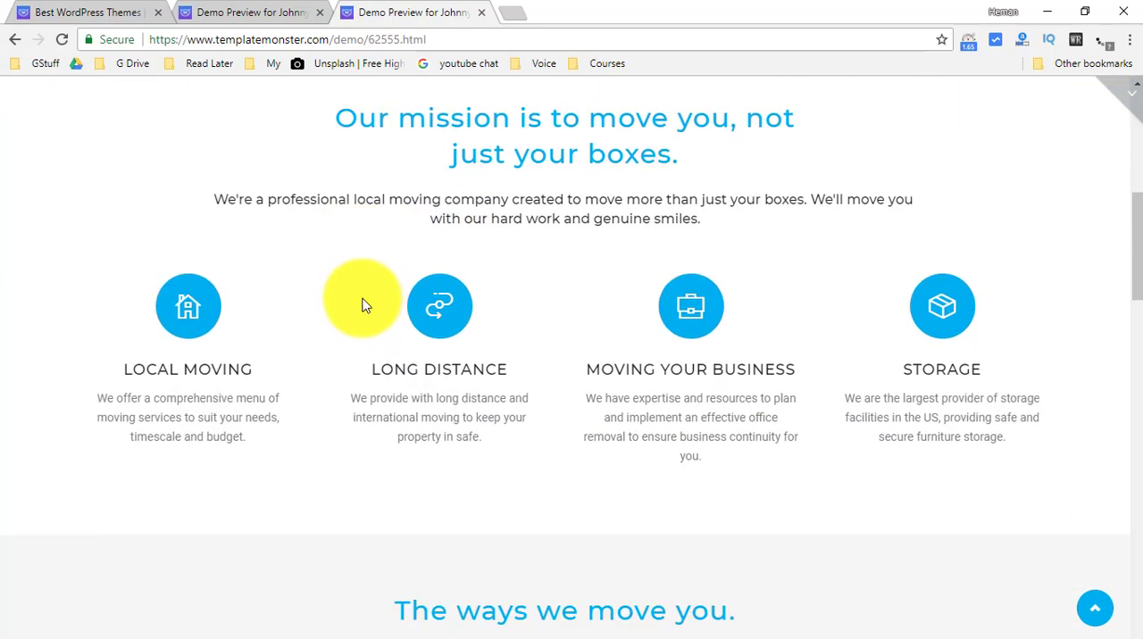
pyautogui.scroll(-3)
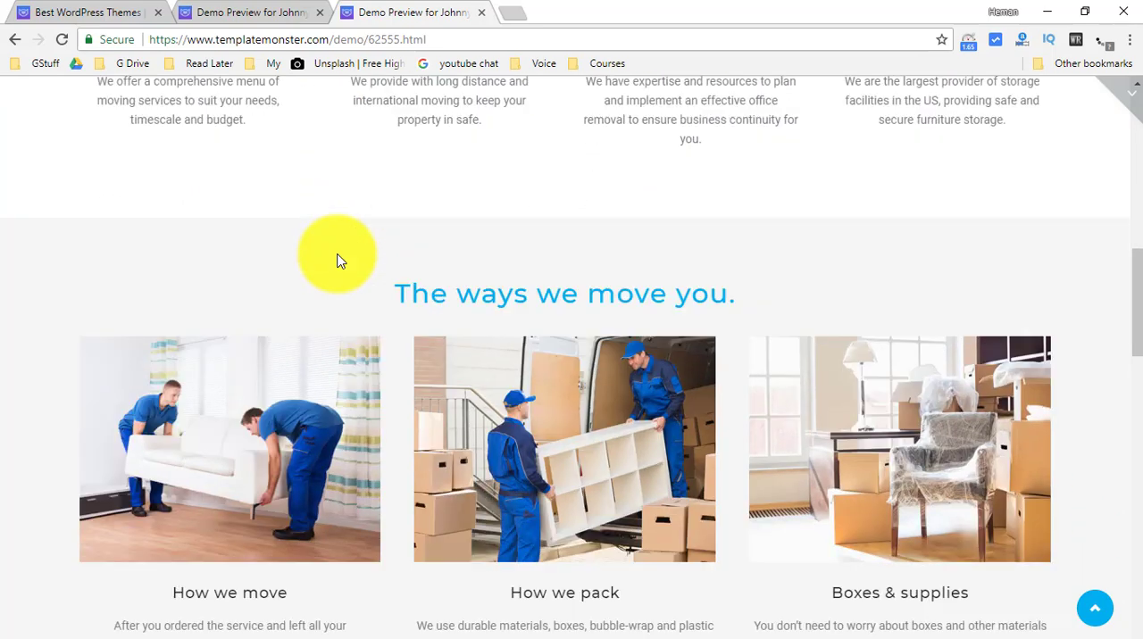
pyautogui.scroll(-3)
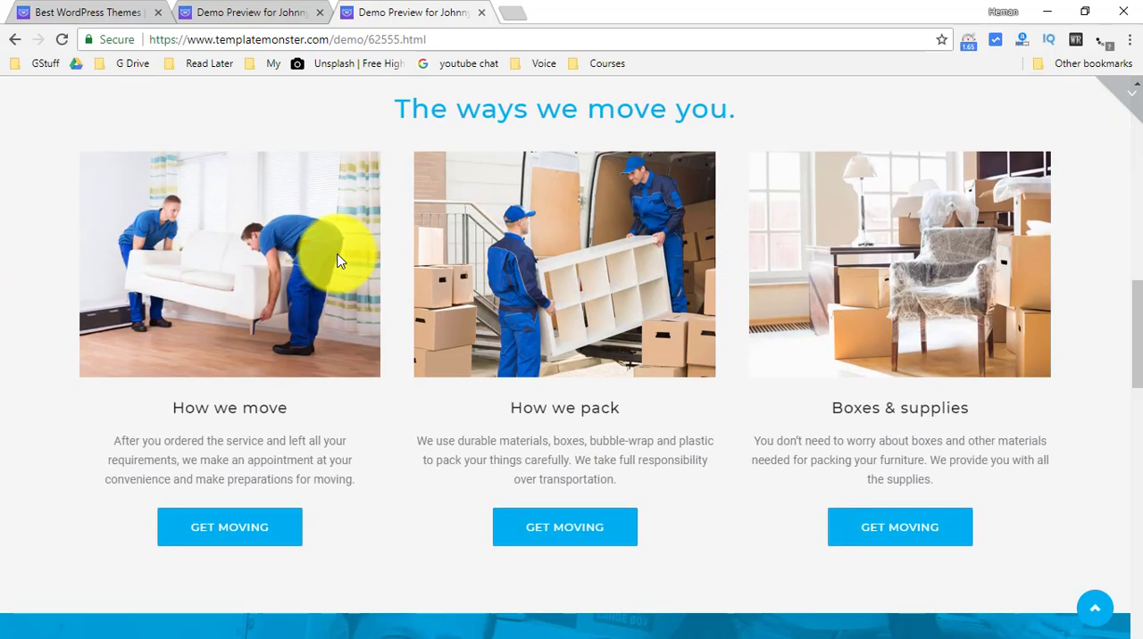
pyautogui.moveTo(228, 284)
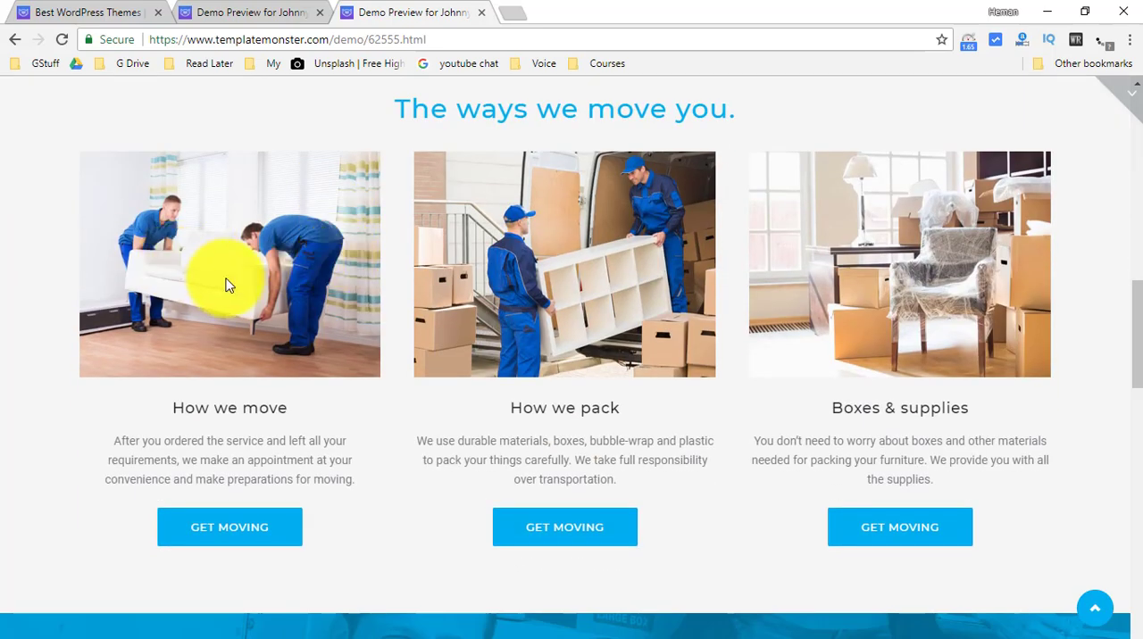
pyautogui.scroll(-3)
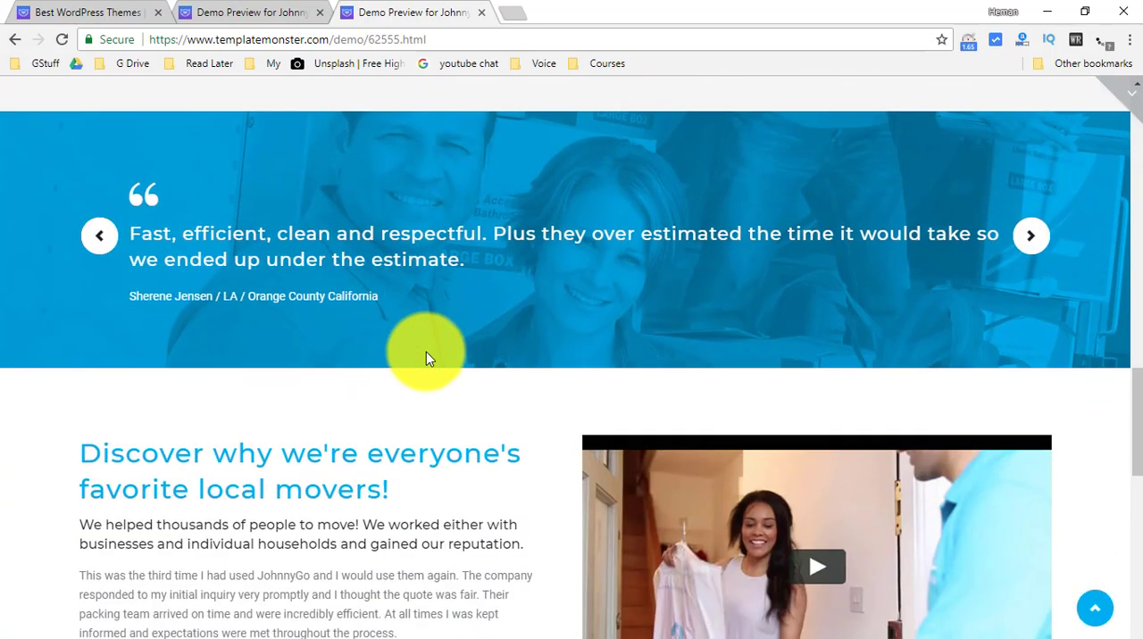
pyautogui.scroll(-3)
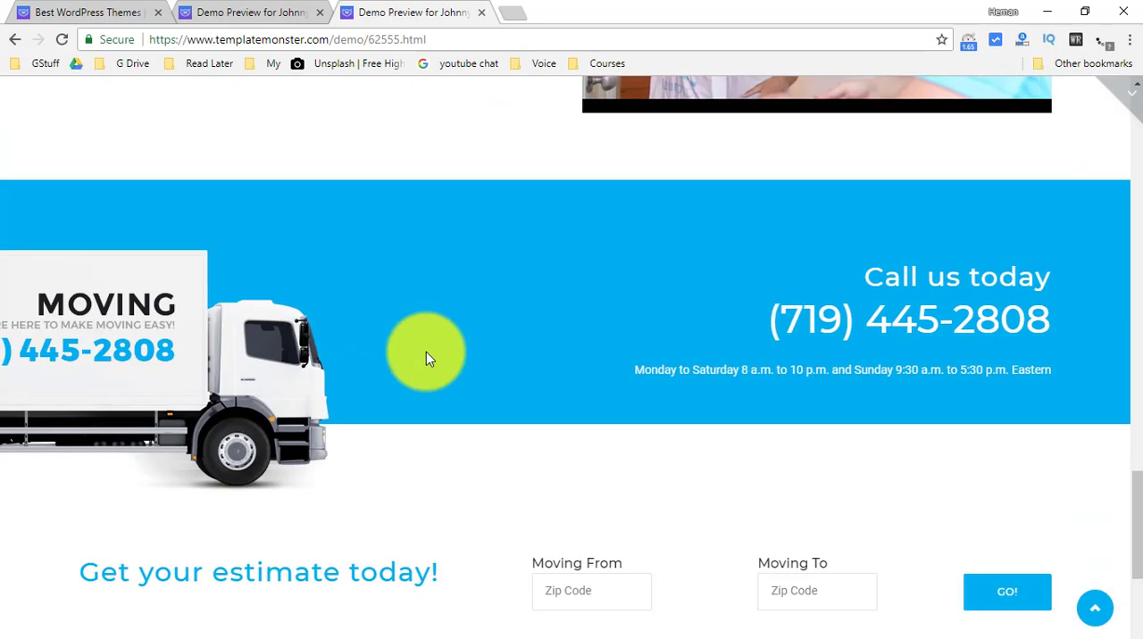
pyautogui.scroll(-3)
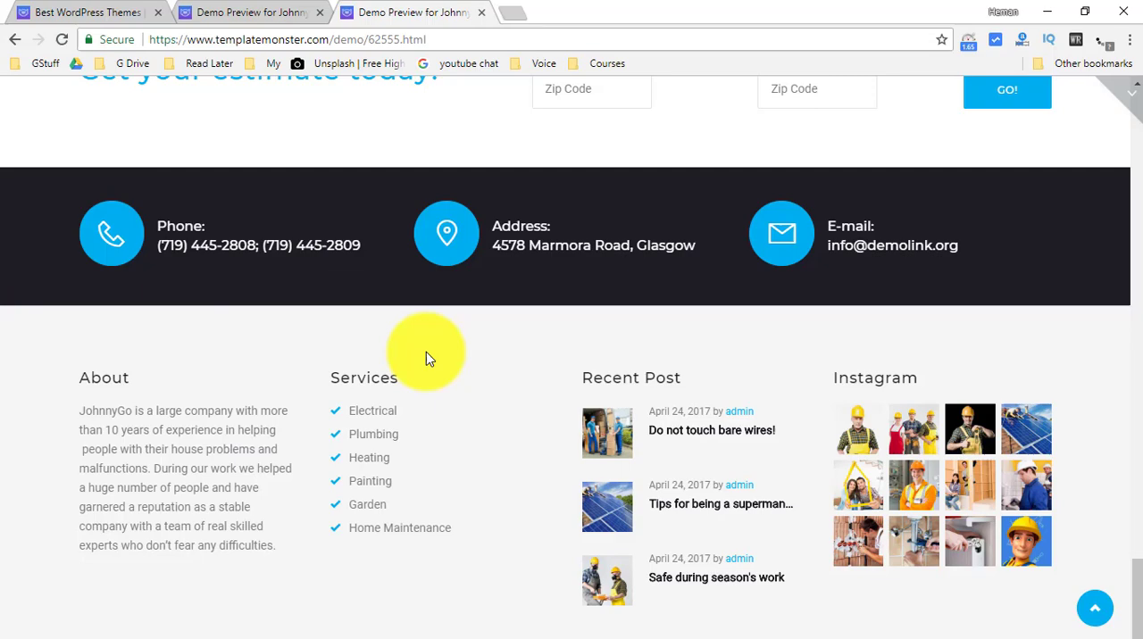
pyautogui.scroll(3)
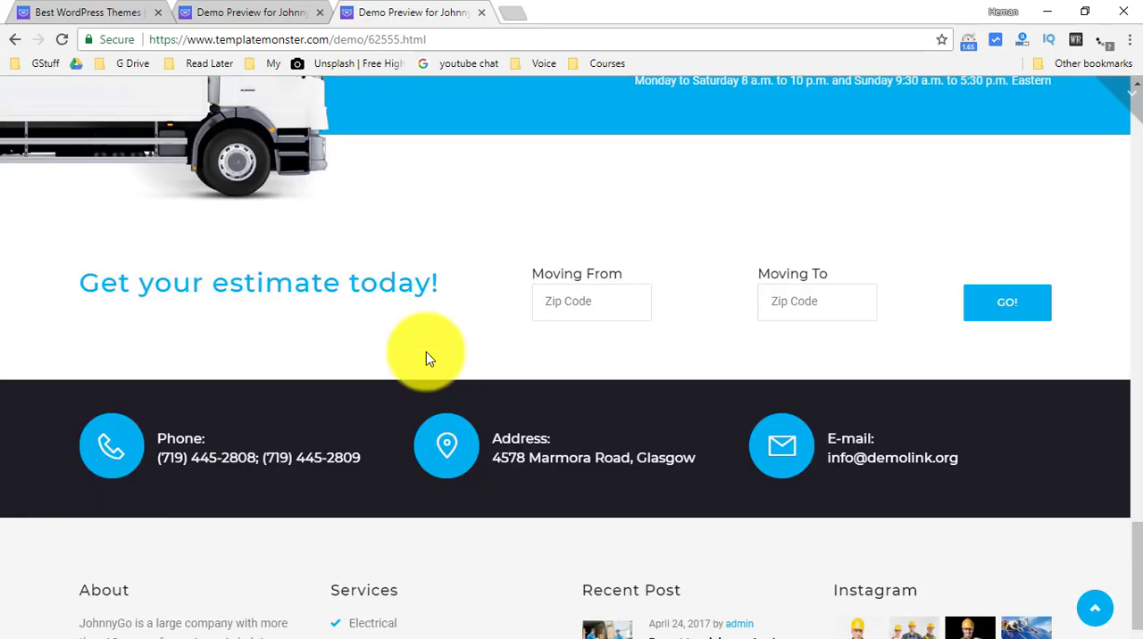
pyautogui.scroll(3)
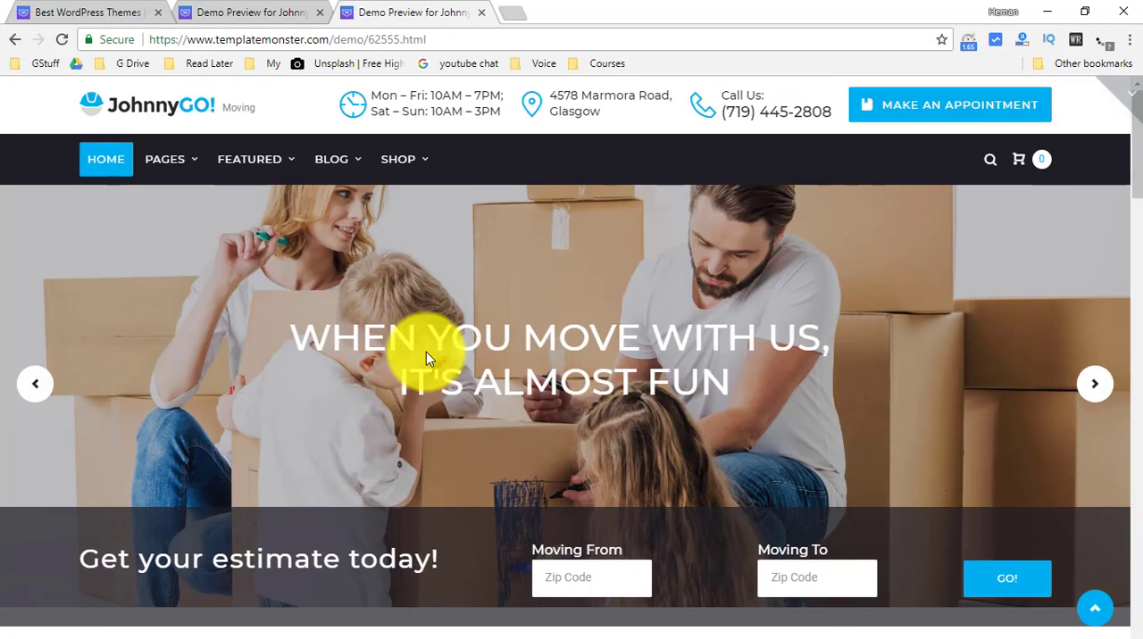